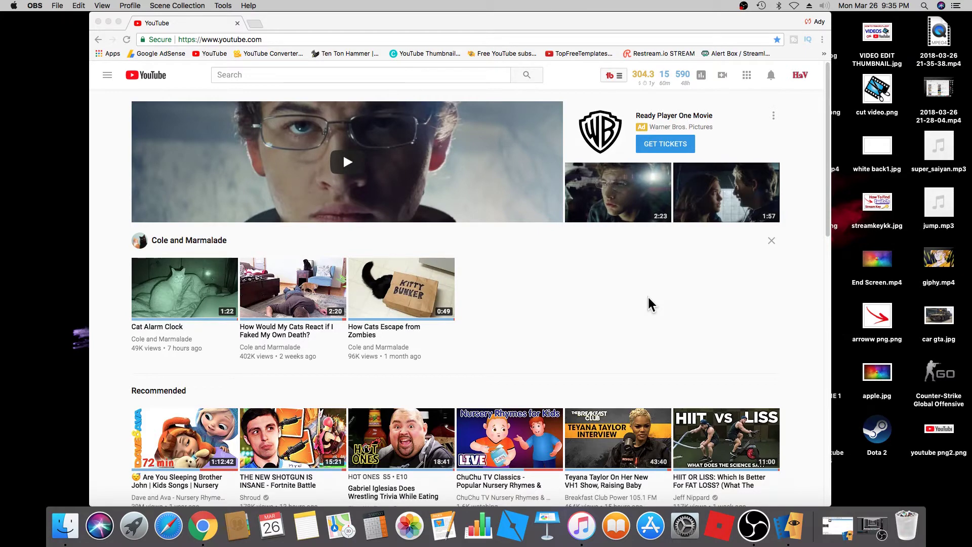
# Open the Trending videos feed from the YouTube home page
pyautogui.click(445, 98)
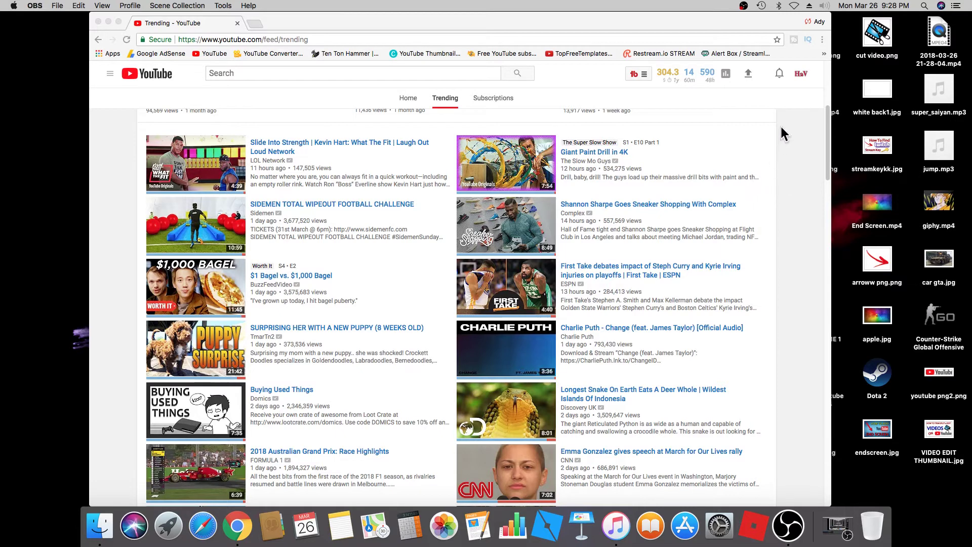
pyautogui.moveTo(484, 91)
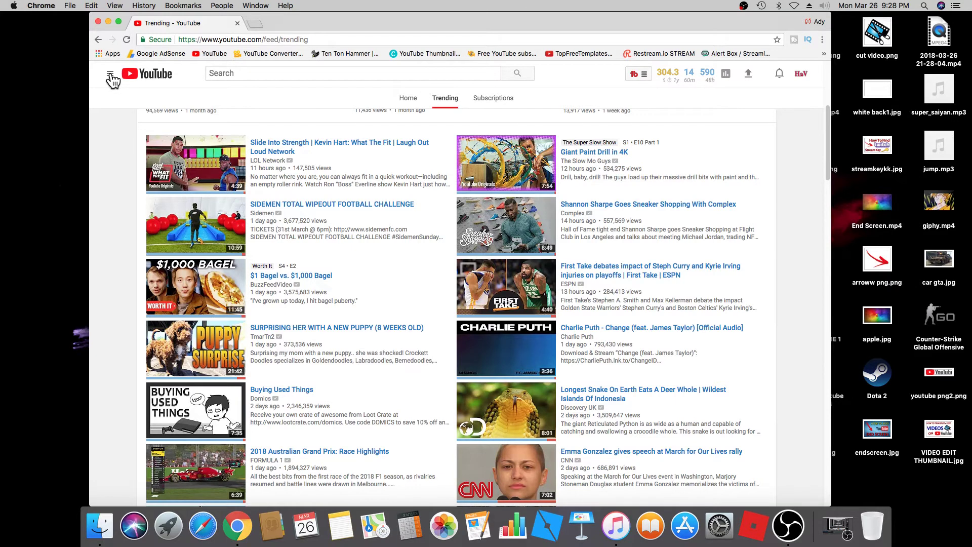
# Go to your own channel page via the side guide and head to Video Manager
pyautogui.click(109, 74)
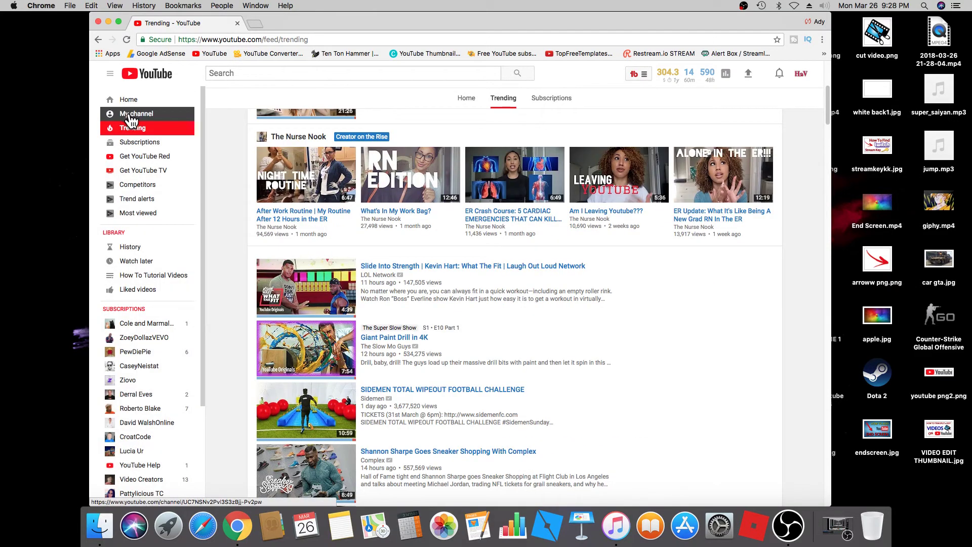
pyautogui.click(135, 113)
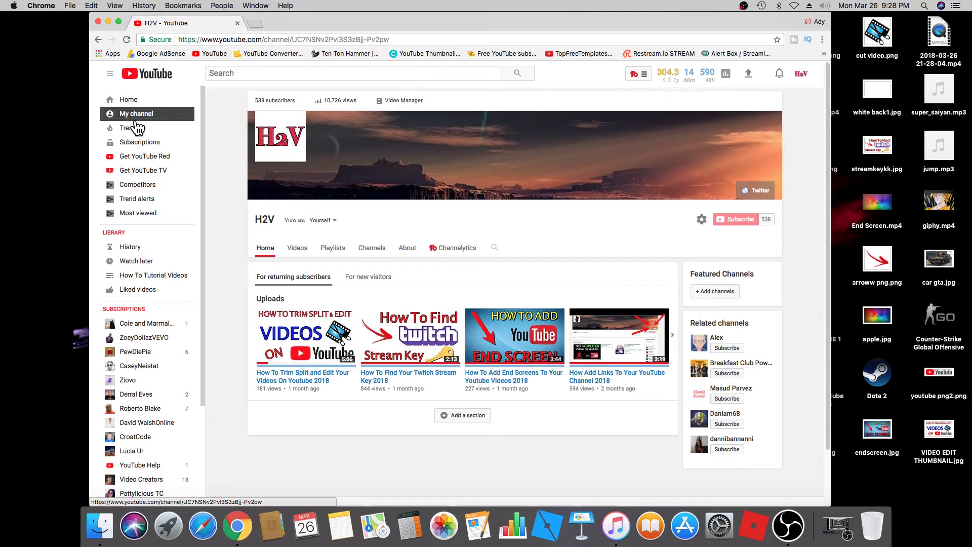
pyautogui.moveTo(403, 100)
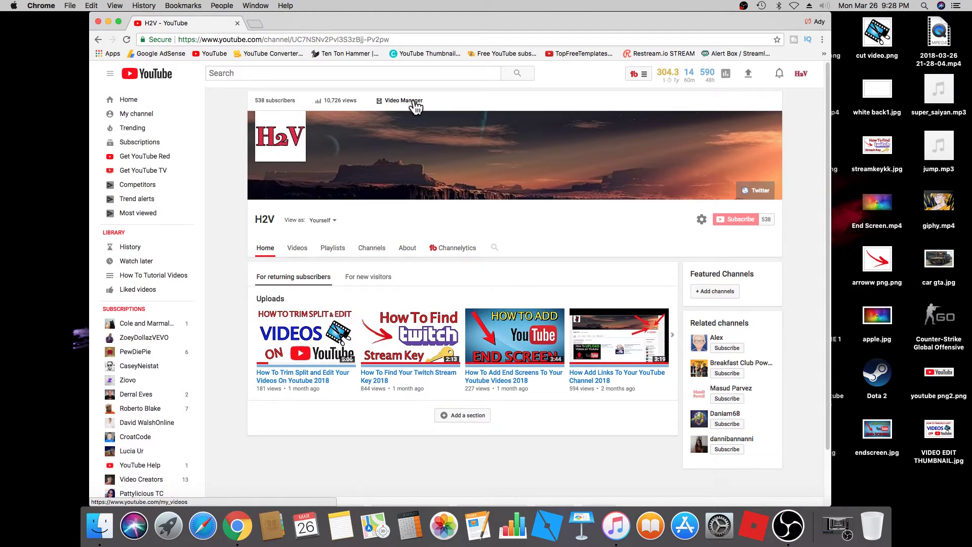
pyautogui.click(403, 100)
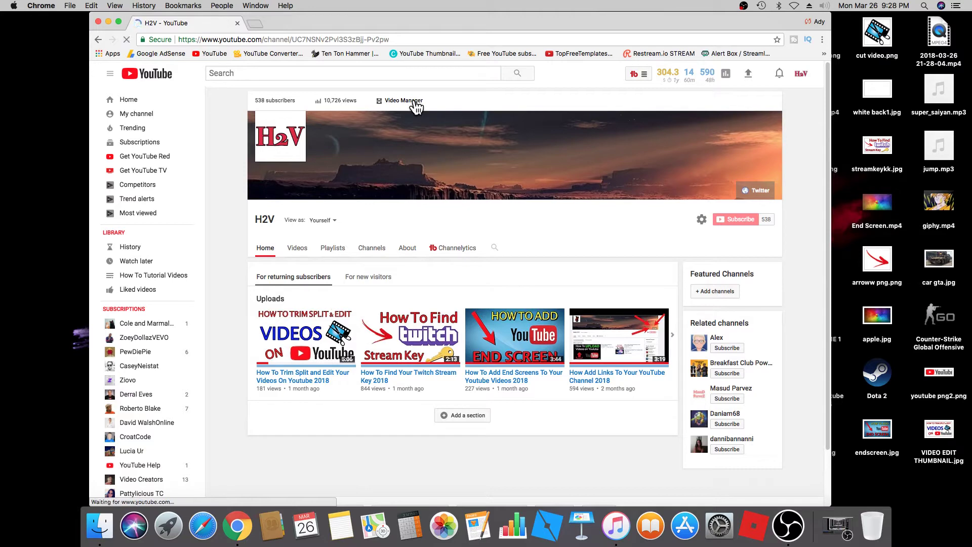
# Load the Creator Studio Video Manager list of uploaded videos
pyautogui.click(404, 101)
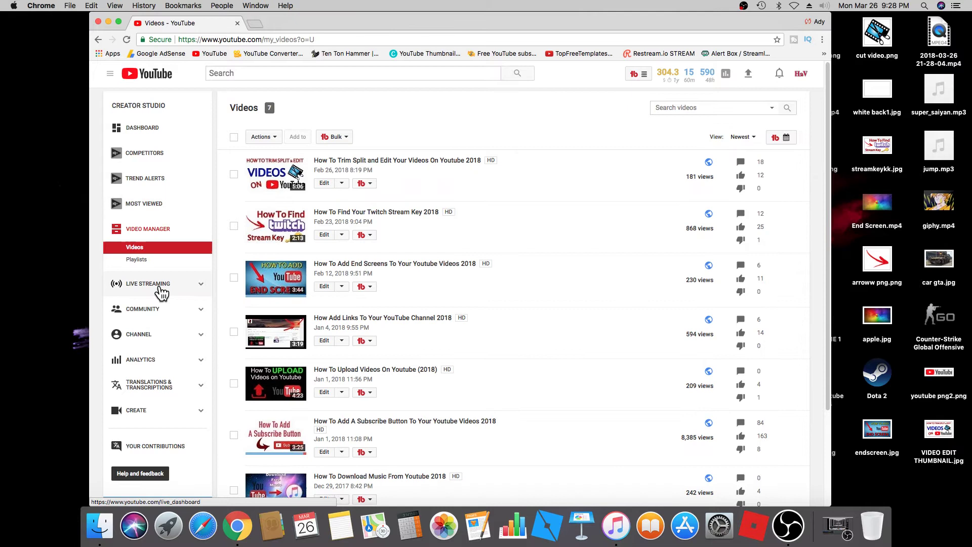
pyautogui.scroll(-3)
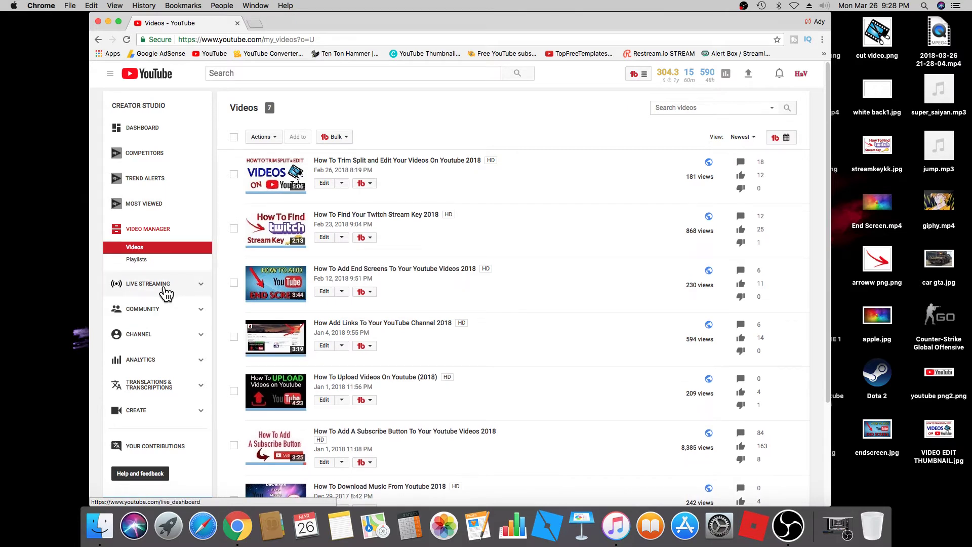
pyautogui.moveTo(164, 294)
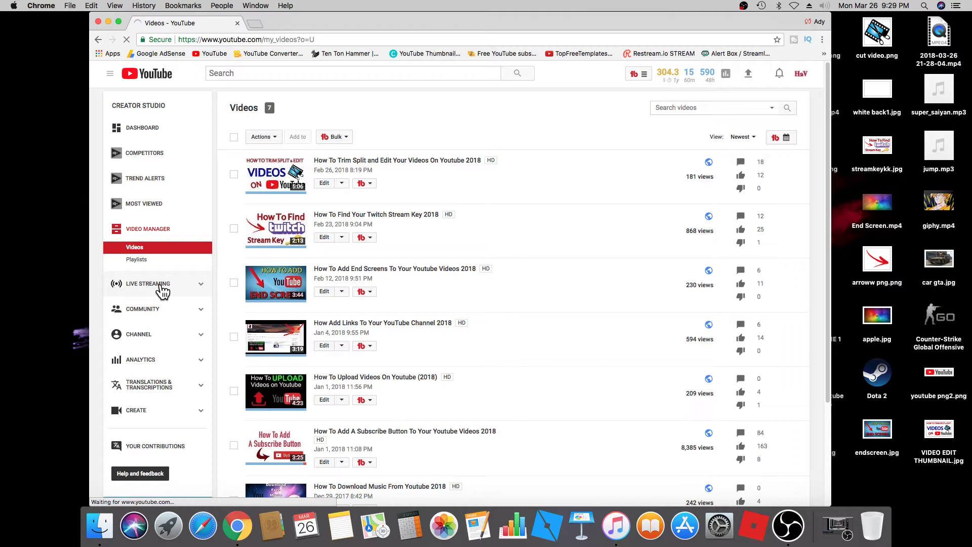
# Open the Live Streaming dashboard and bring the Encoder Setup section into view
pyautogui.click(148, 283)
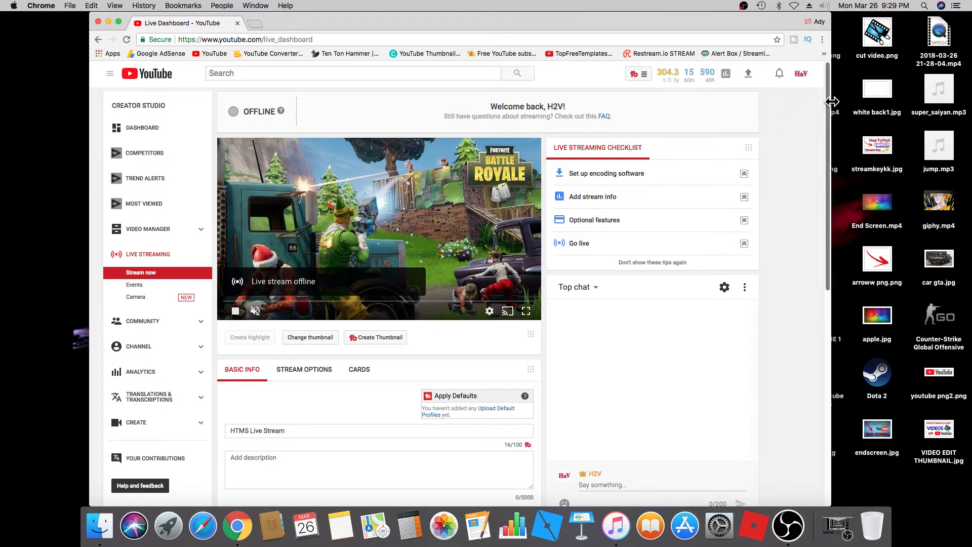
pyautogui.scroll(-3)
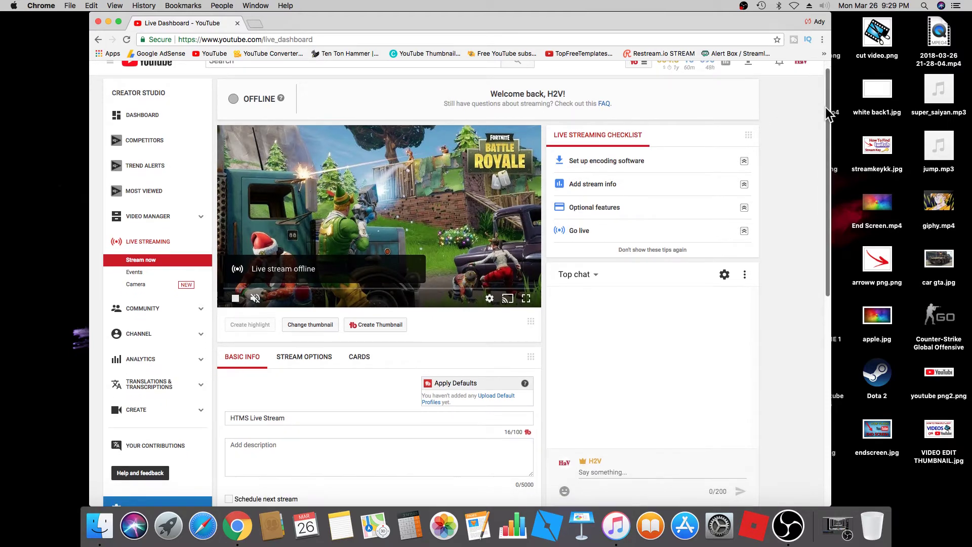
pyautogui.scroll(-3)
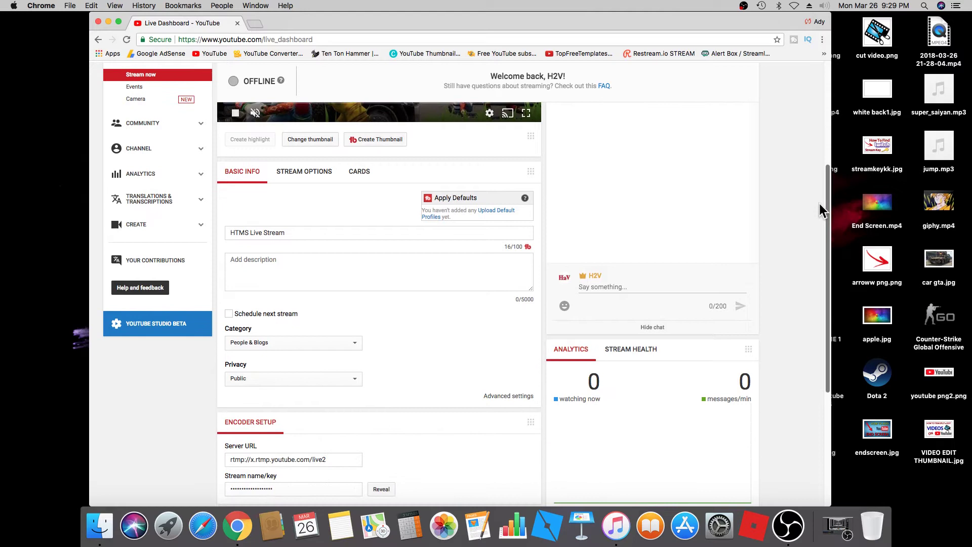
pyautogui.scroll(-3)
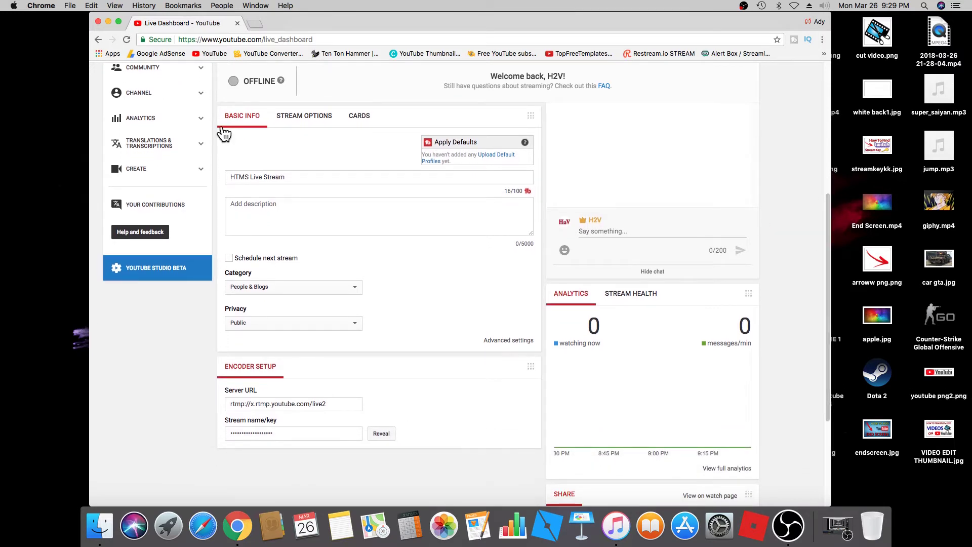
pyautogui.moveTo(241, 354)
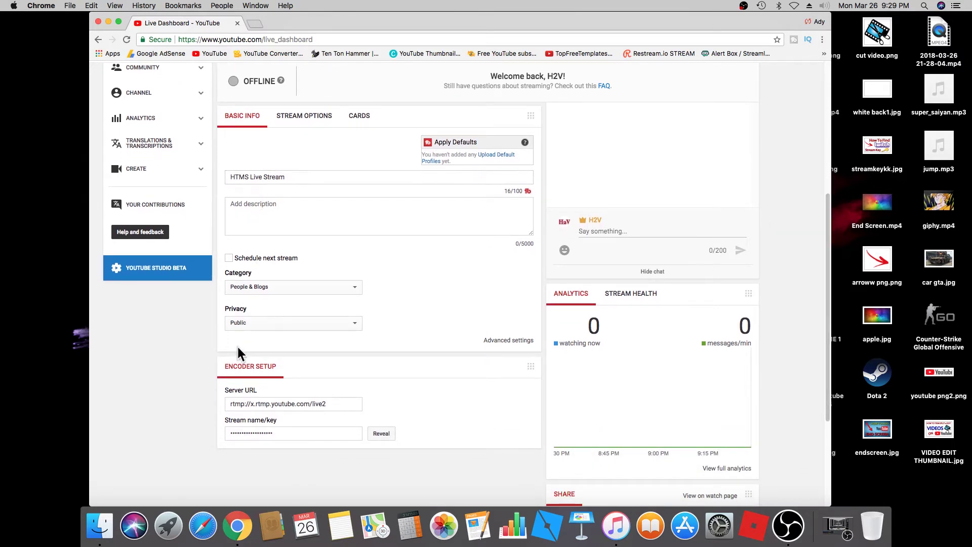
pyautogui.moveTo(248, 377)
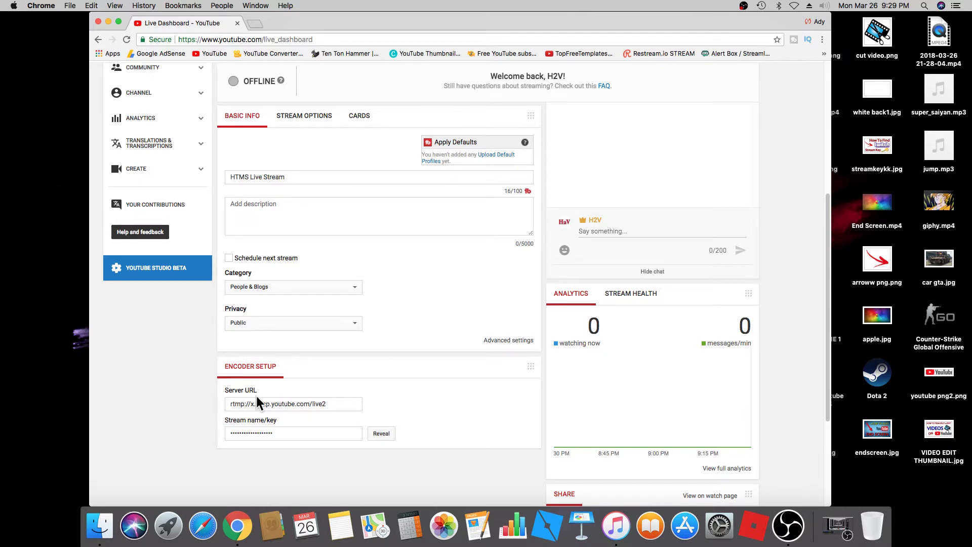
# Reveal the masked stream key and copy it from the Stream name/key field
pyautogui.click(291, 433)
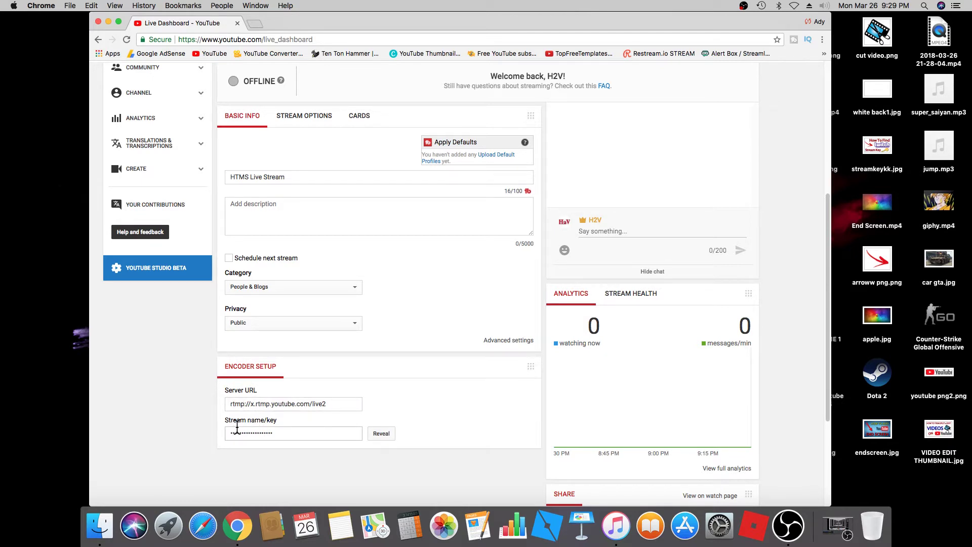
pyautogui.moveTo(265, 432)
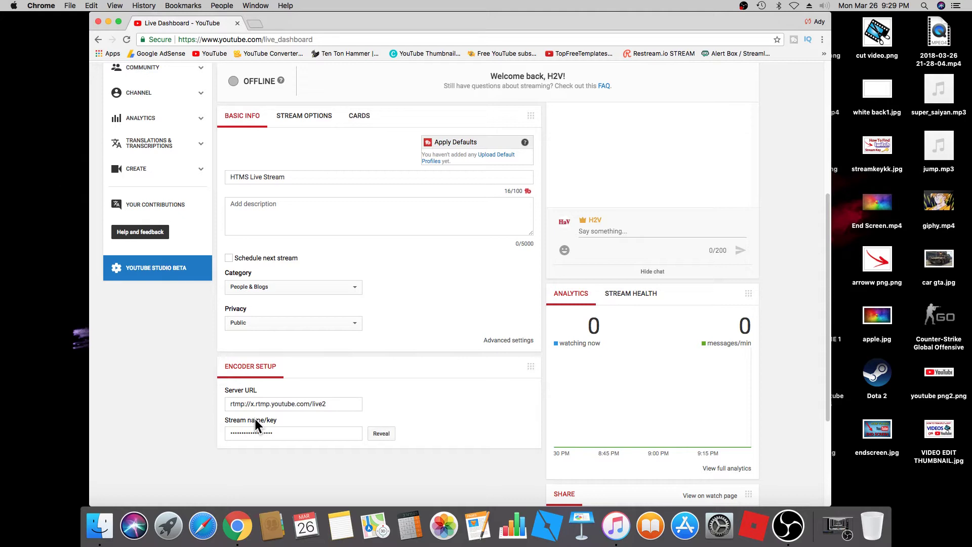
pyautogui.click(293, 433)
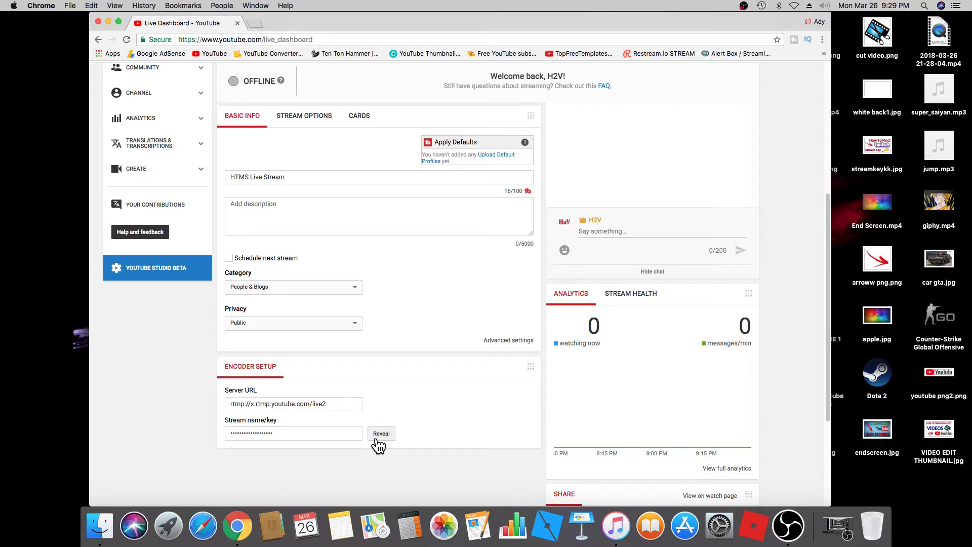
pyautogui.moveTo(377, 444)
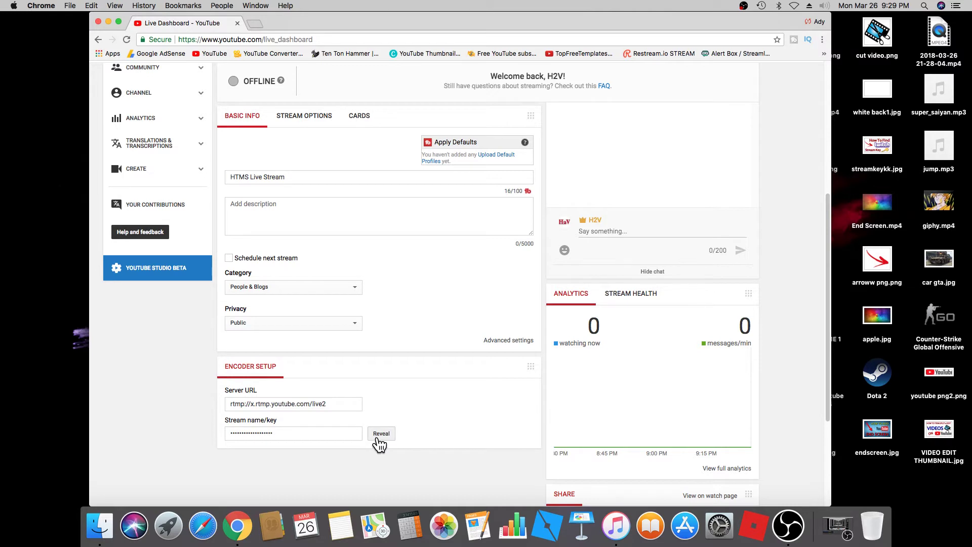
pyautogui.click(381, 433)
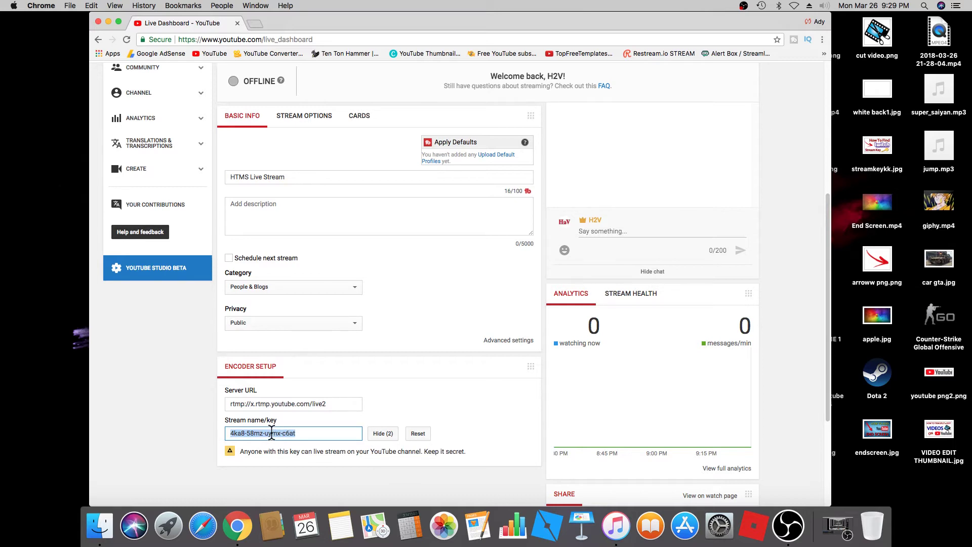
pyautogui.rightClick(291, 433)
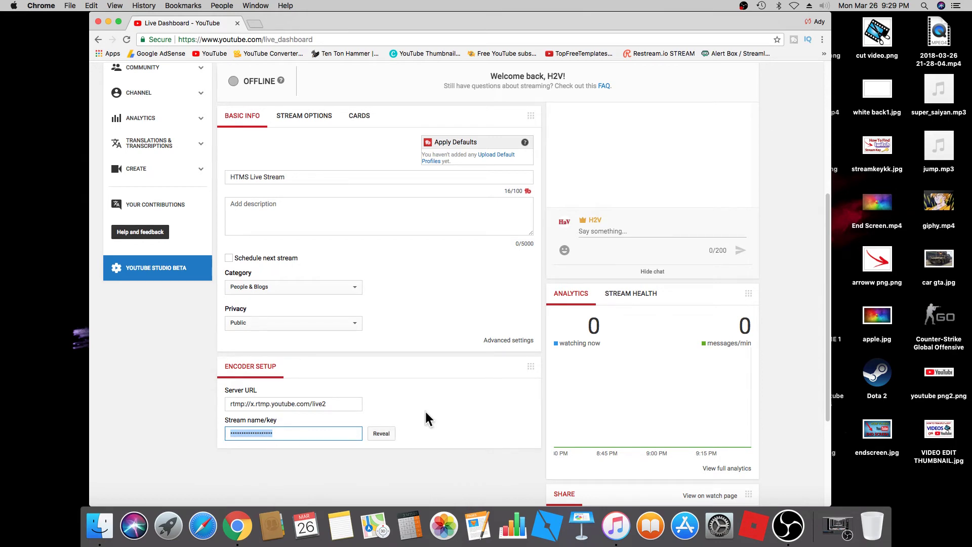
pyautogui.moveTo(452, 490)
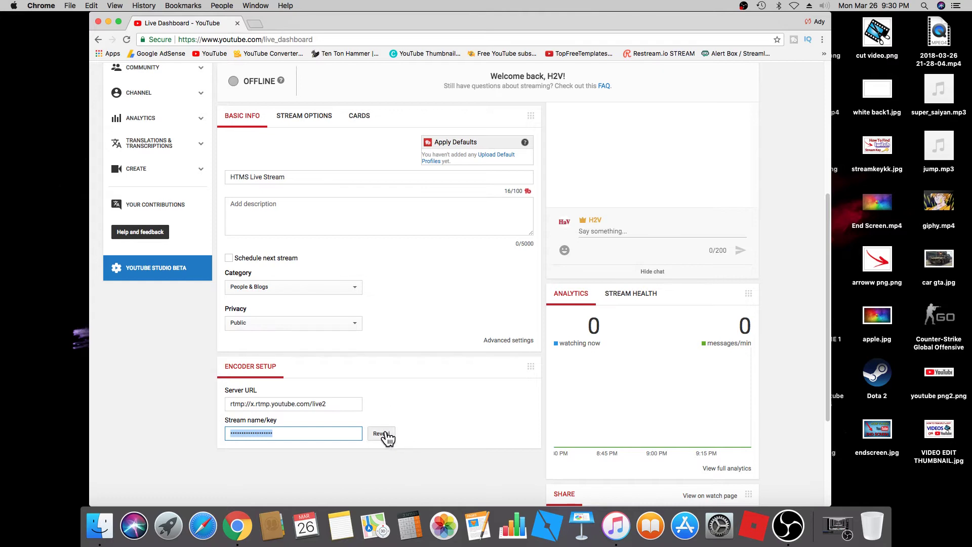
pyautogui.click(382, 433)
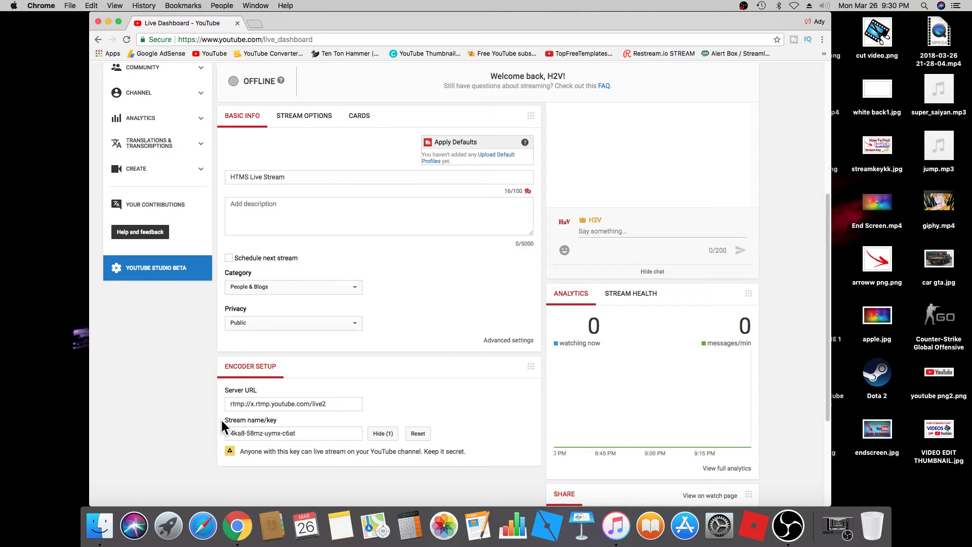
pyautogui.click(383, 433)
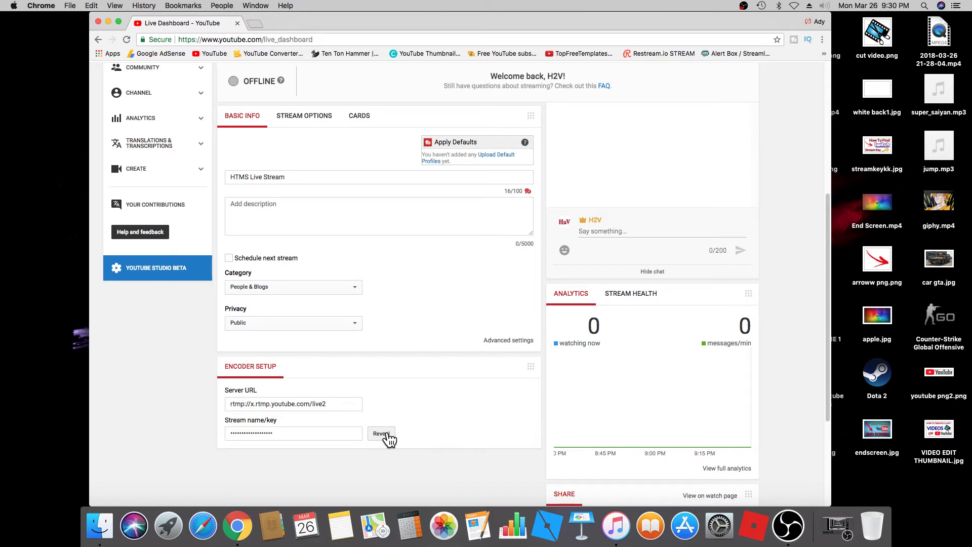
# Reveal and select the full stream key again, then switch to OBS
pyautogui.click(381, 432)
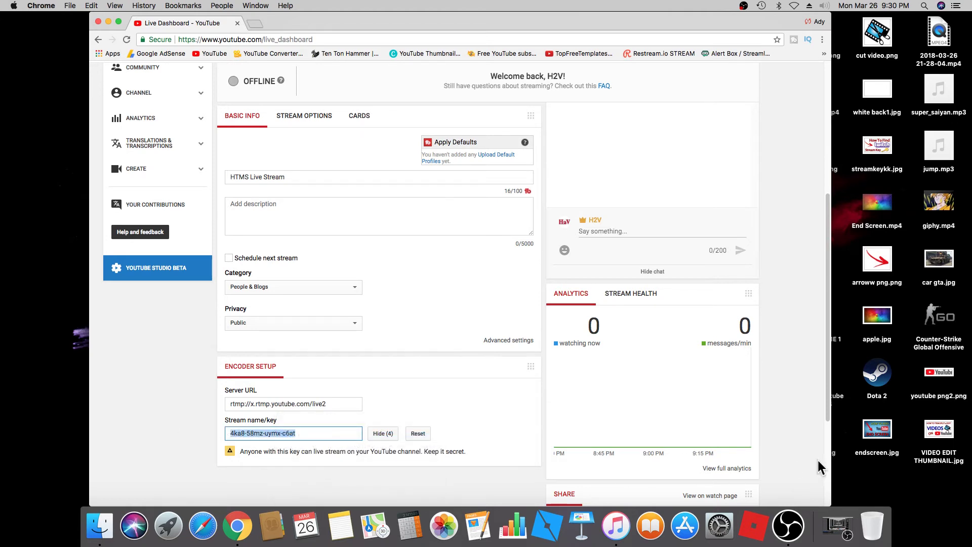
pyautogui.moveTo(789, 525)
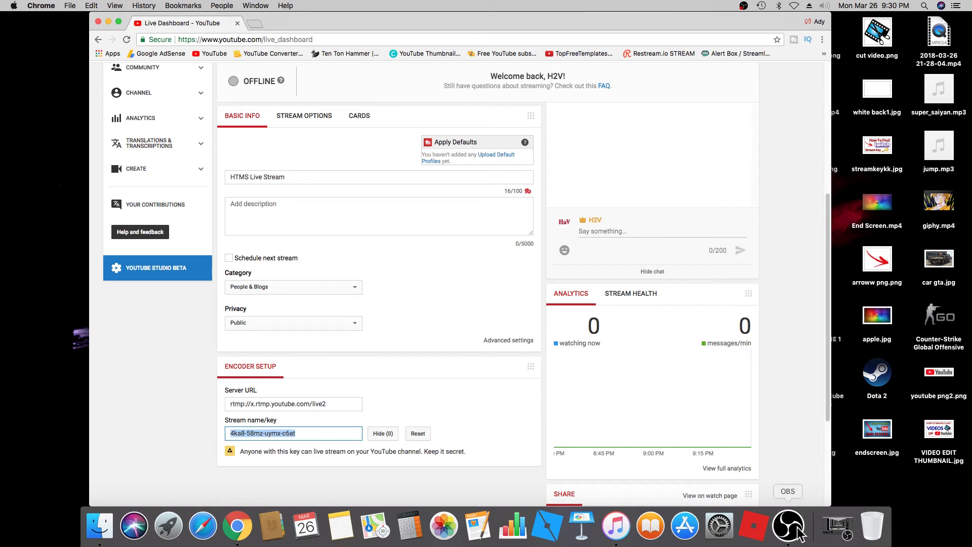
pyautogui.click(383, 432)
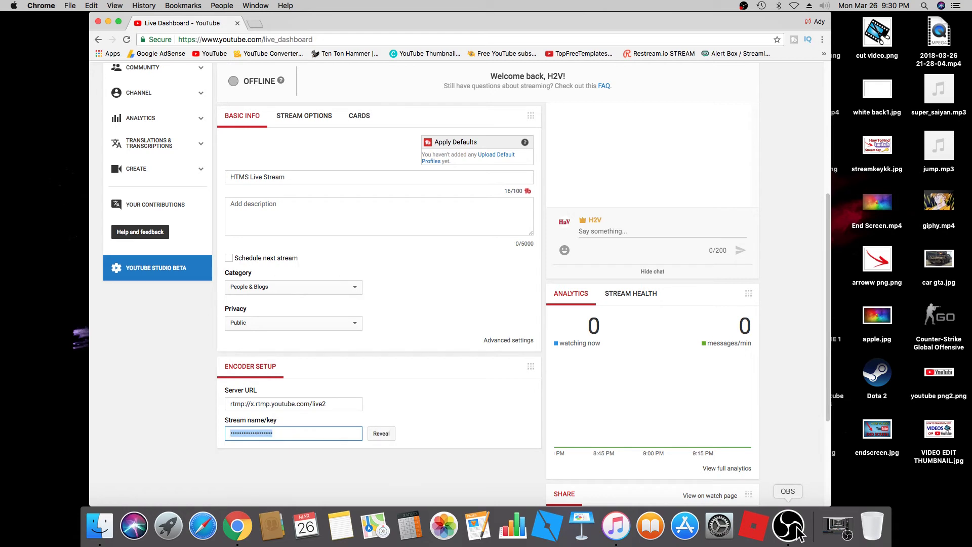